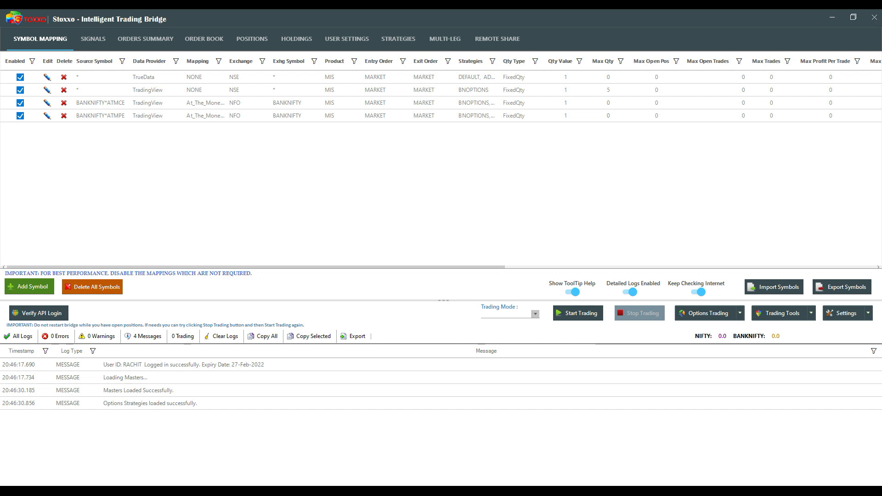
mouse_move(841, 287)
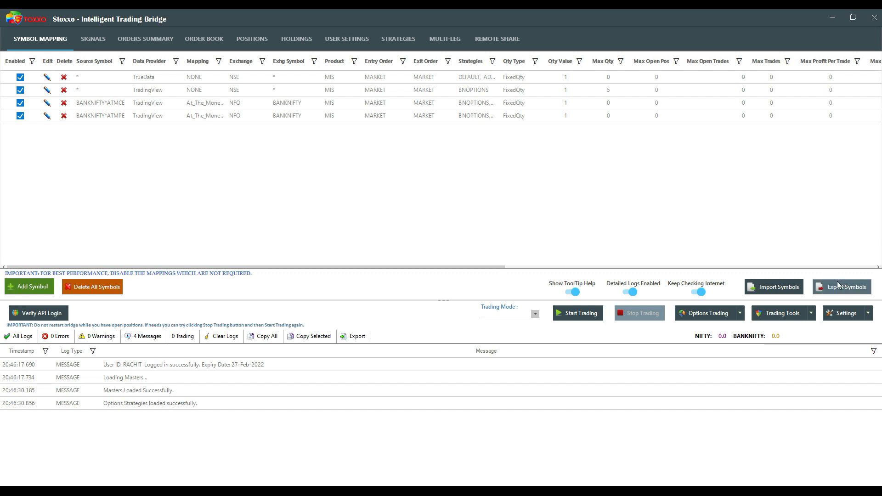
mouse_move(836, 332)
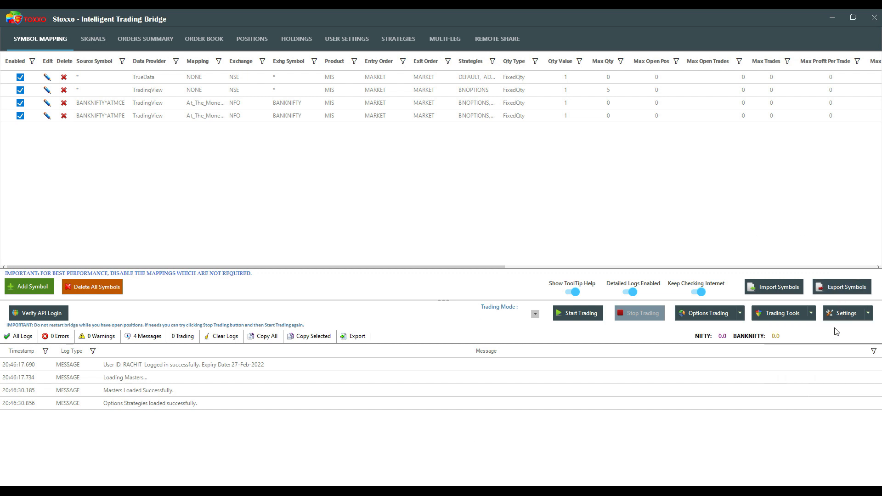
click(846, 313)
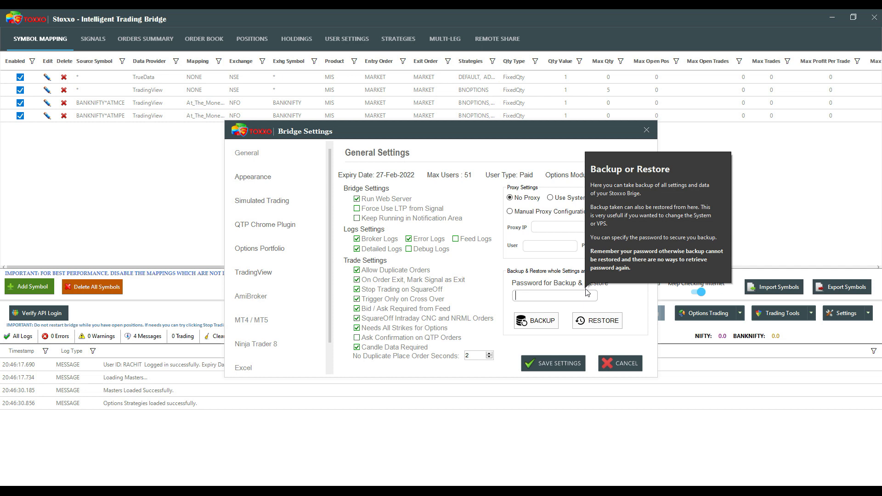
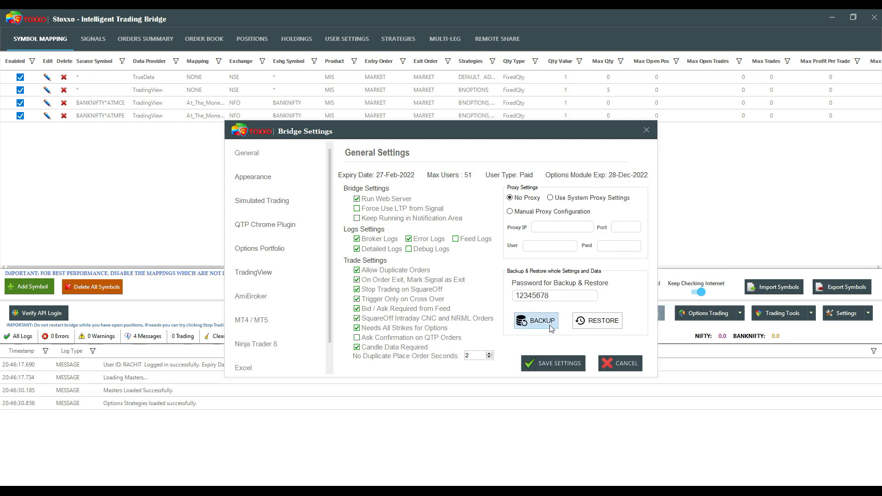
click(535, 320)
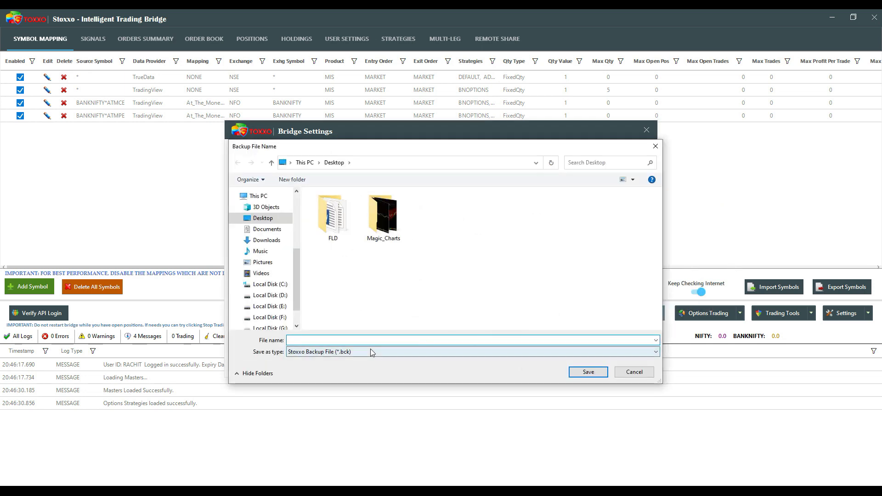
text(TODAY)
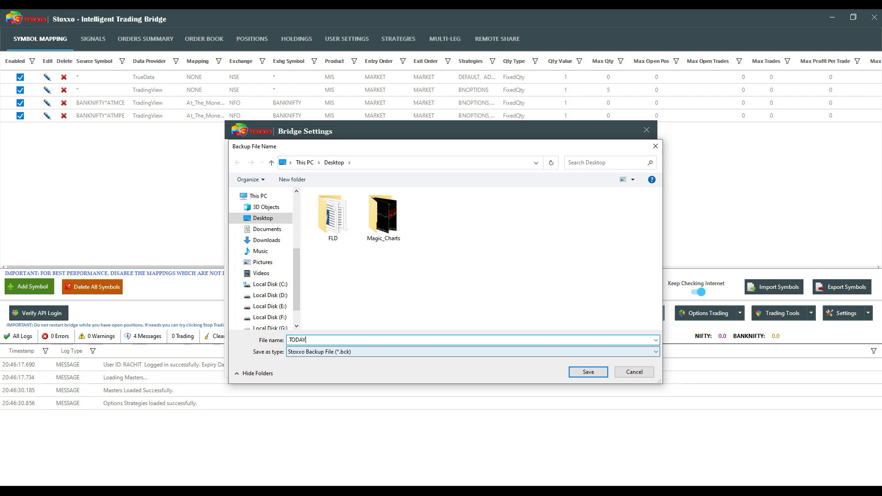
click(587, 371)
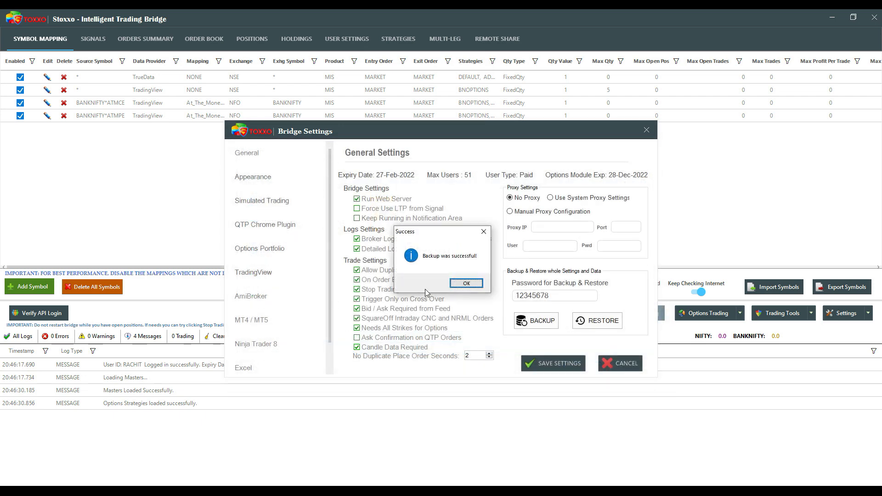
click(465, 283)
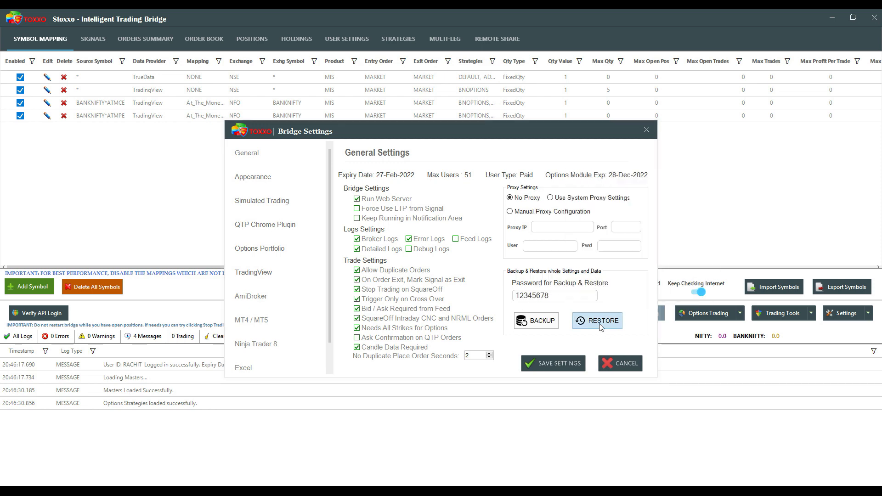
click(597, 320)
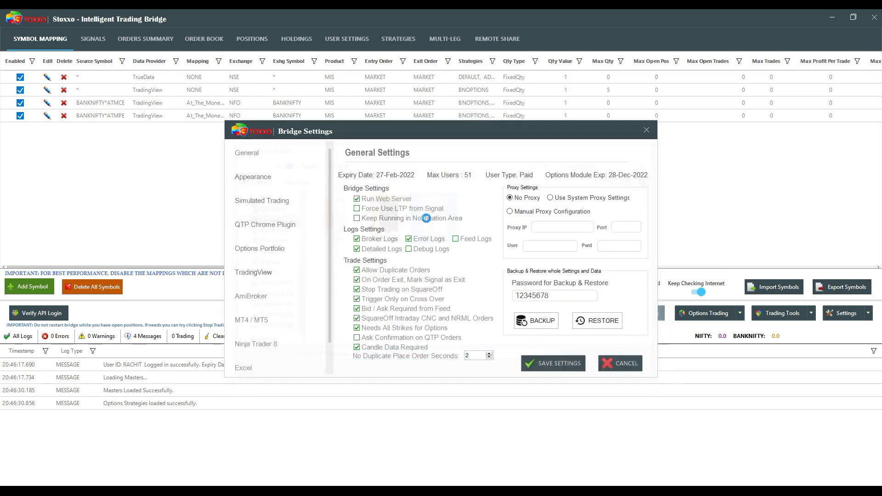
click(597, 321)
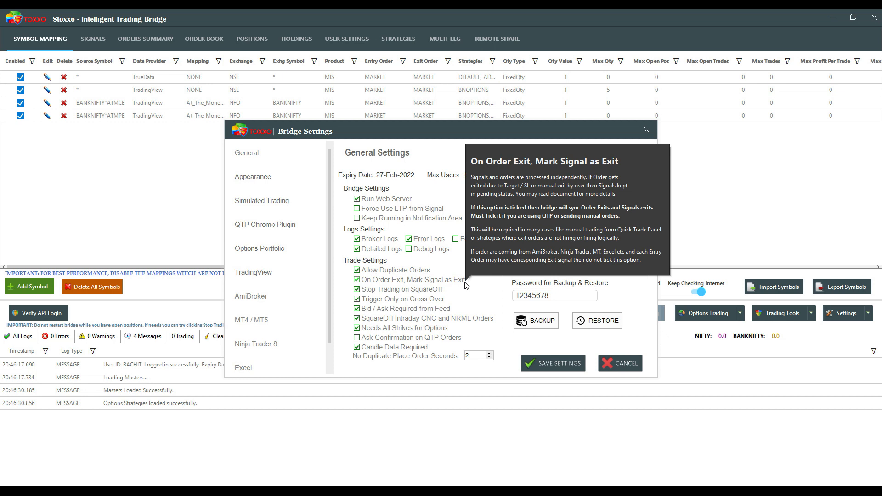
mouse_move(425, 239)
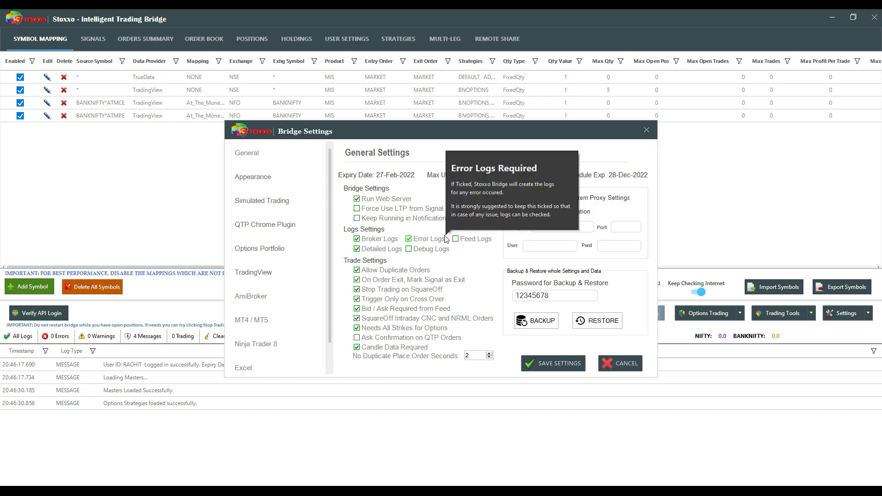
mouse_move(466, 302)
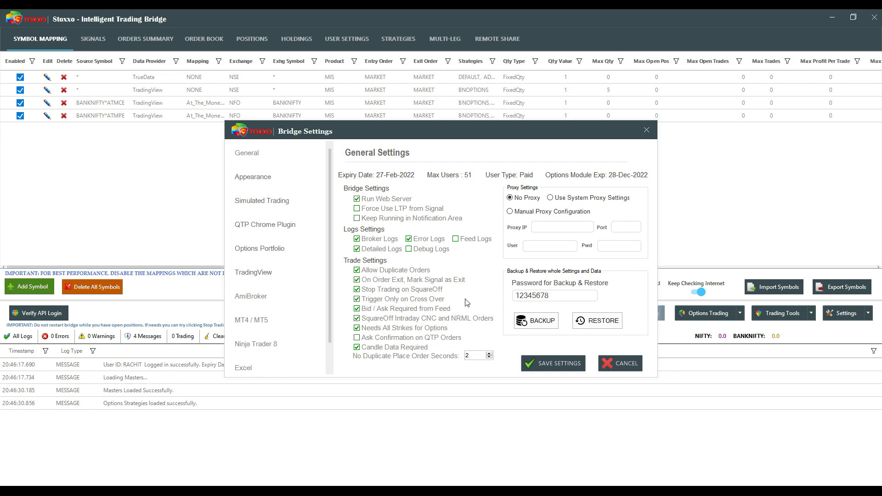
mouse_move(502, 263)
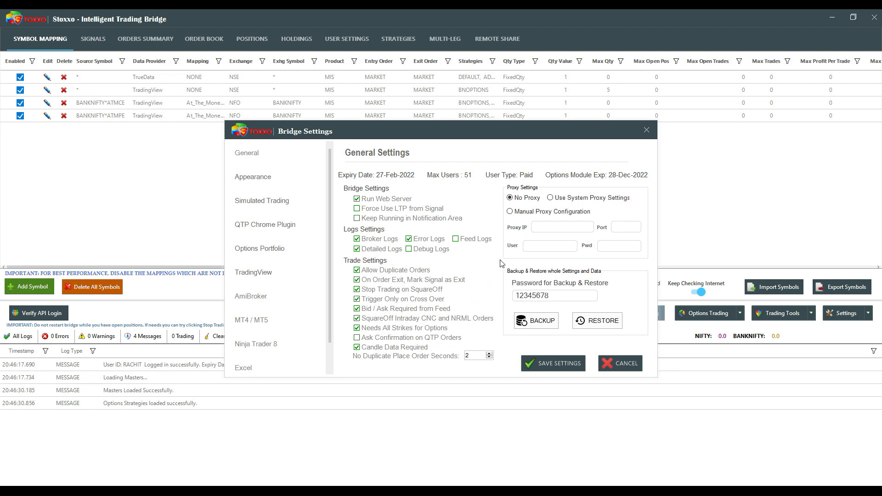